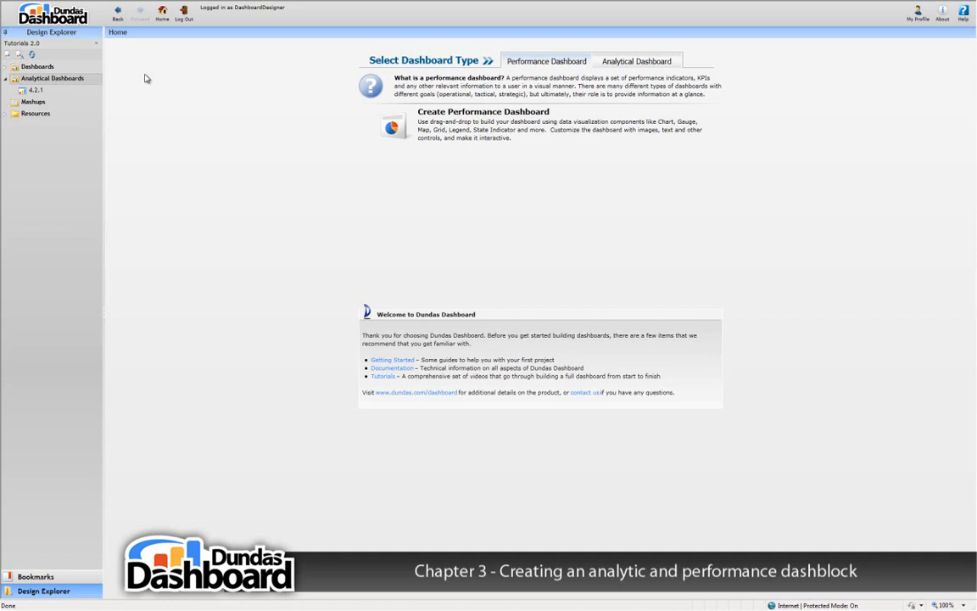
Create a new blank analytical dashblock from the Analytical Dashboards collection
right_click(53, 78)
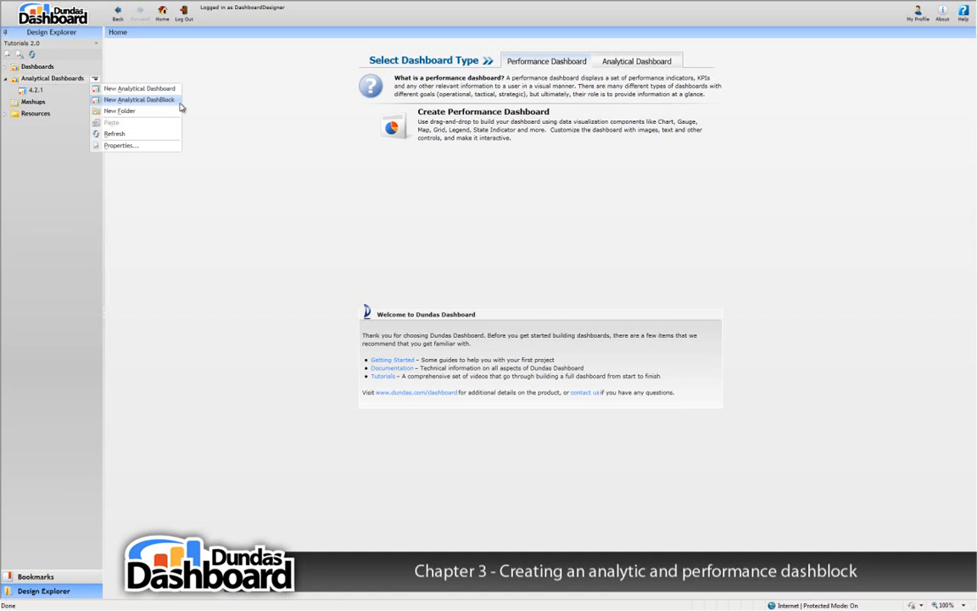
left_click(140, 99)
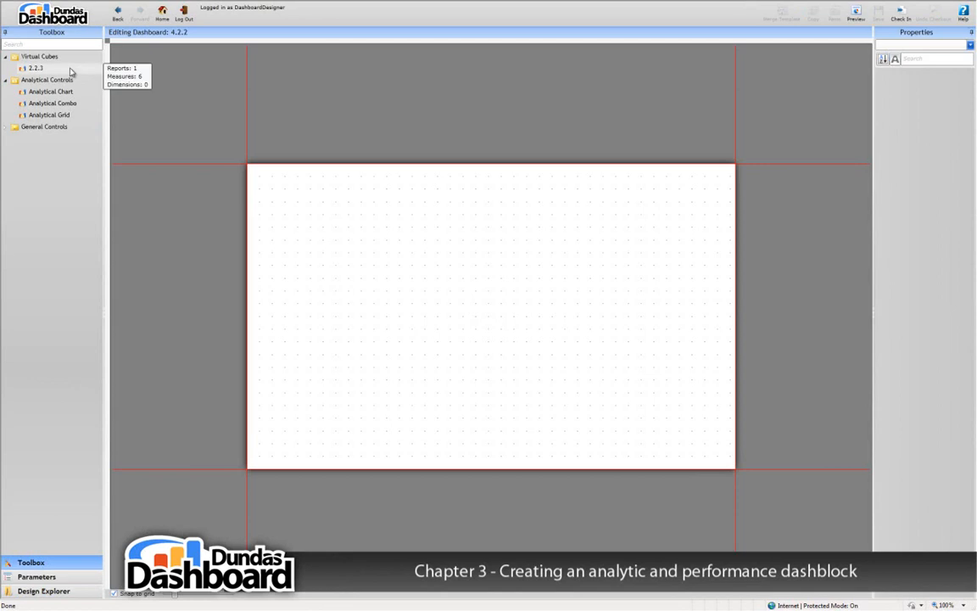
Add an Analytical Combo showing Sale Amount by video category and pin it so it enlarges
left_click_drag(322, 202, 629, 407)
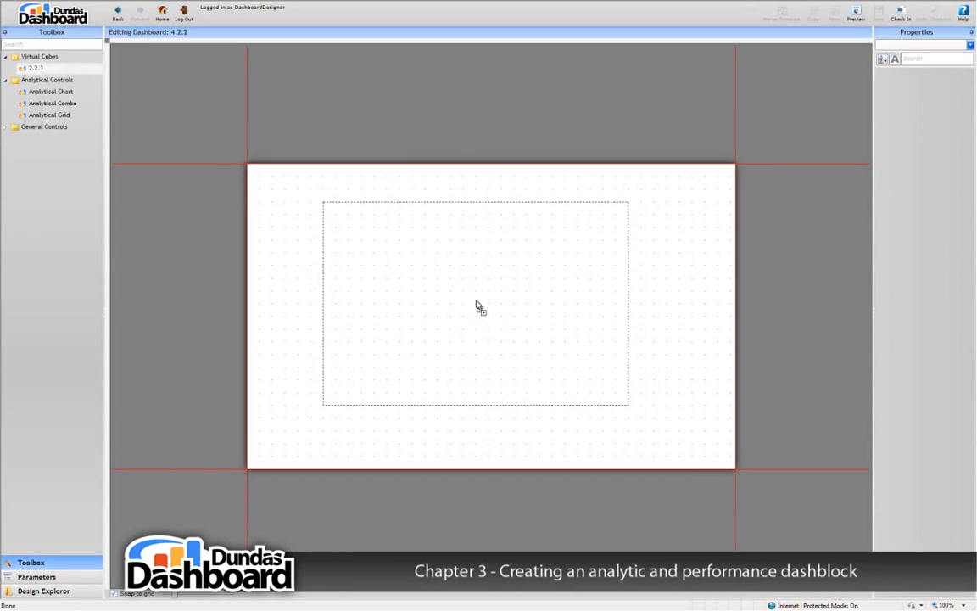
left_click_drag(52, 104, 476, 302)
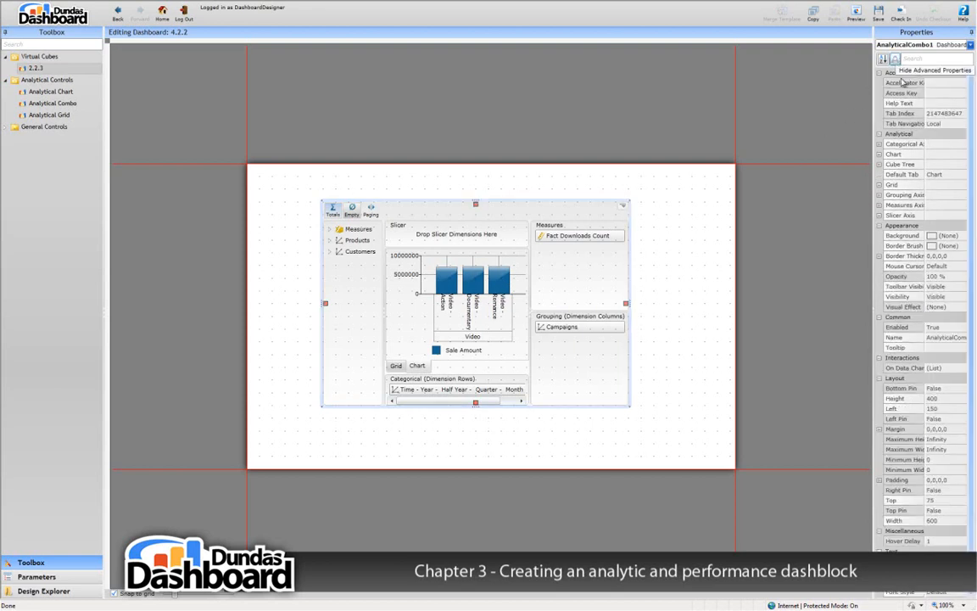
left_click(961, 388)
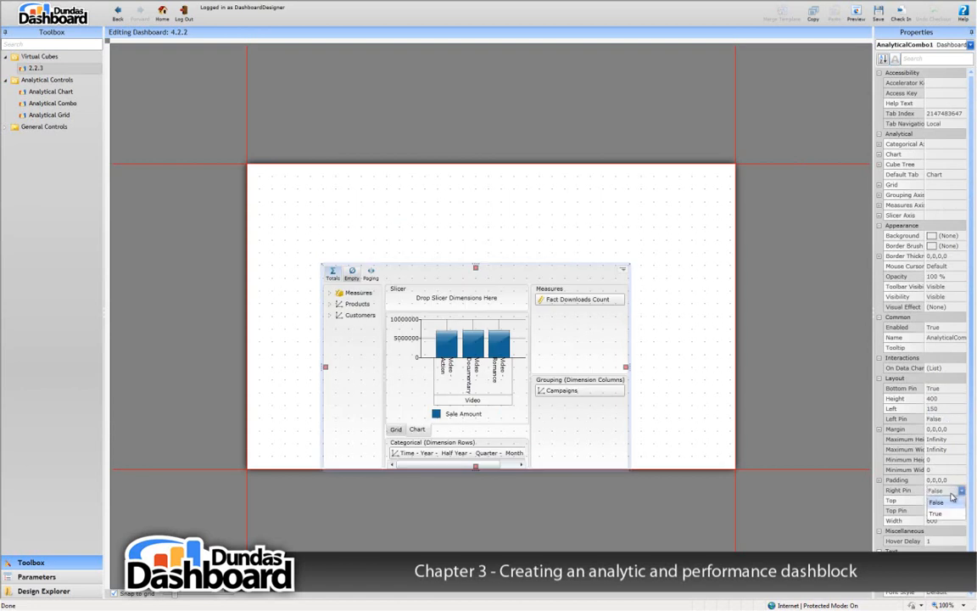
left_click(936, 523)
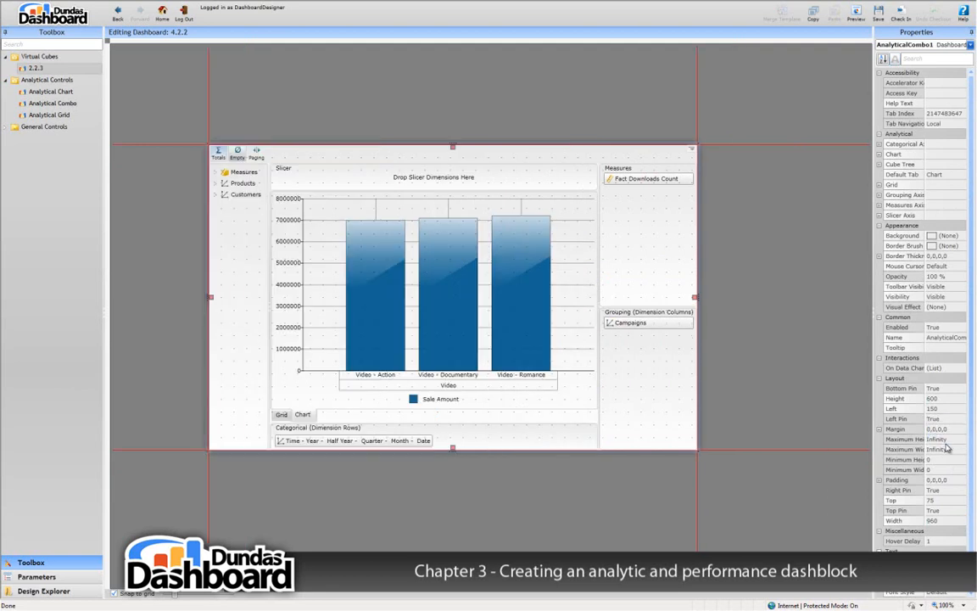
mouse_move(971, 399)
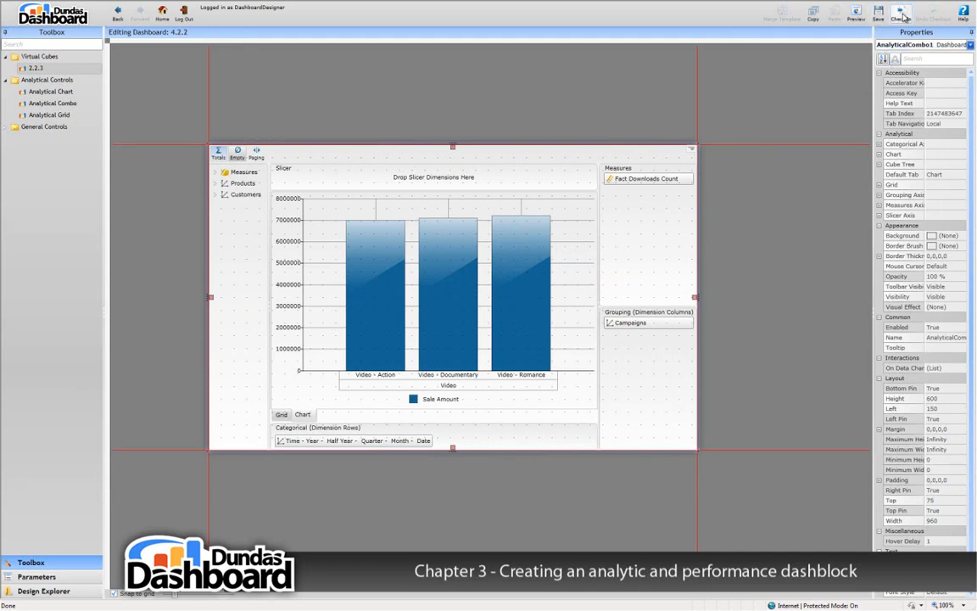
Check in the analytical dashblock 4.2.2 and return to the project's dashboards list
left_click(903, 12)
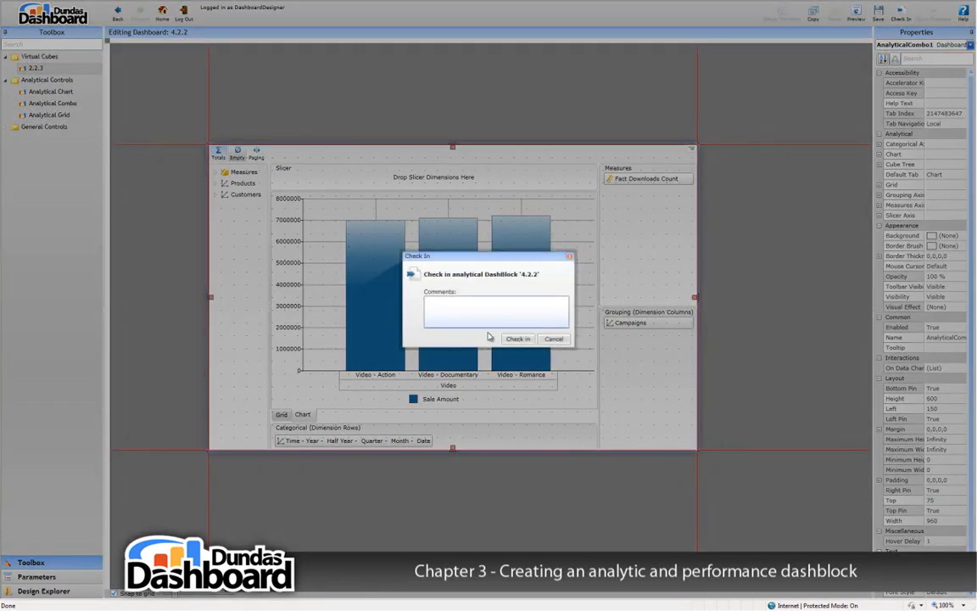
left_click(518, 339)
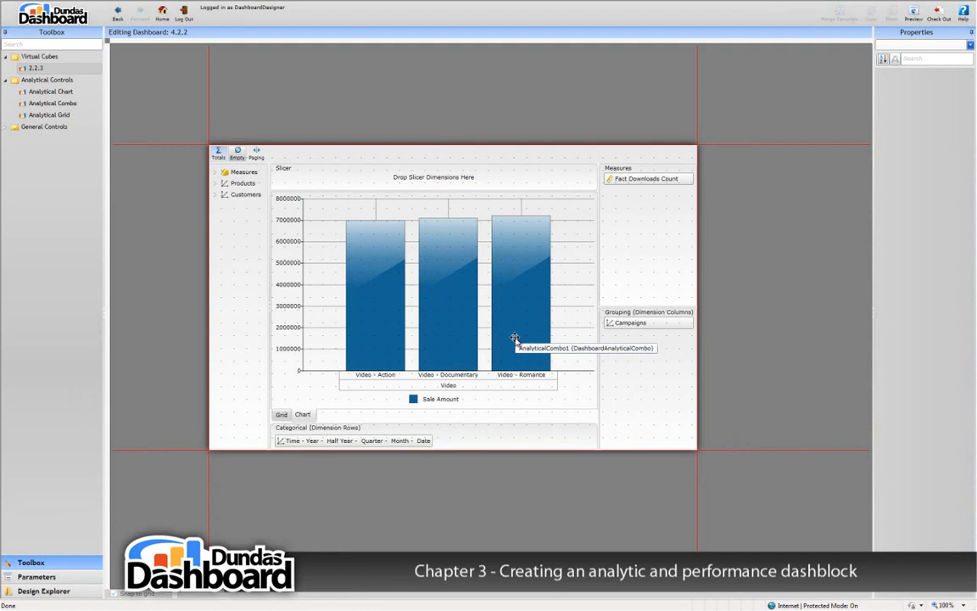
left_click(42, 591)
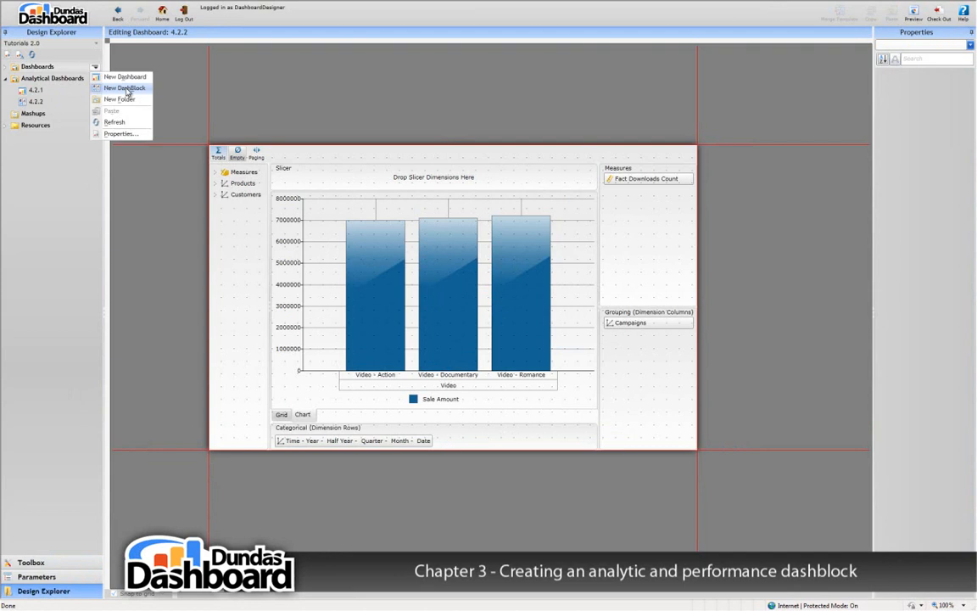
Create a new performance dashblock under Dashboards with a small line chart
left_click(125, 88)
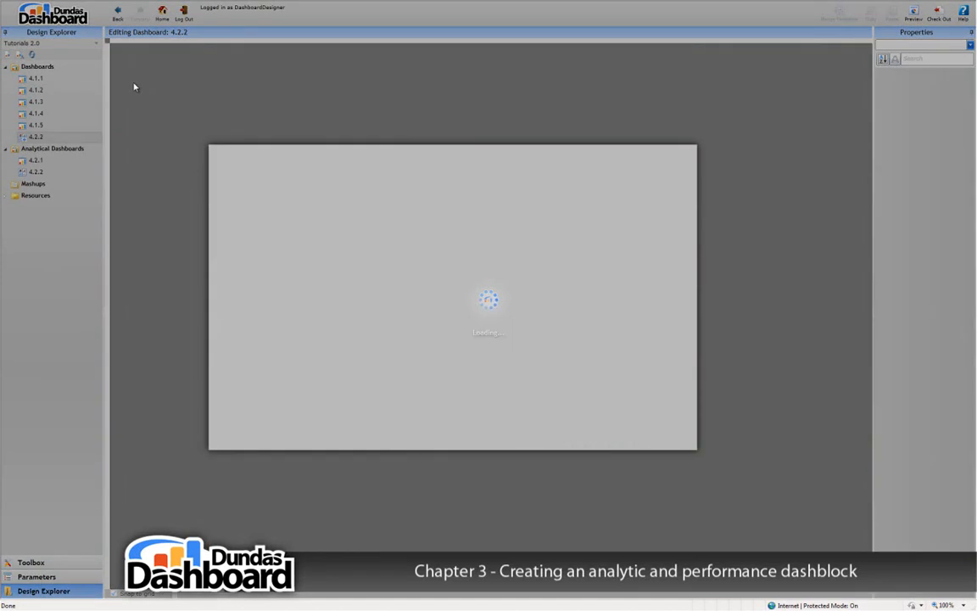
left_click(30, 562)
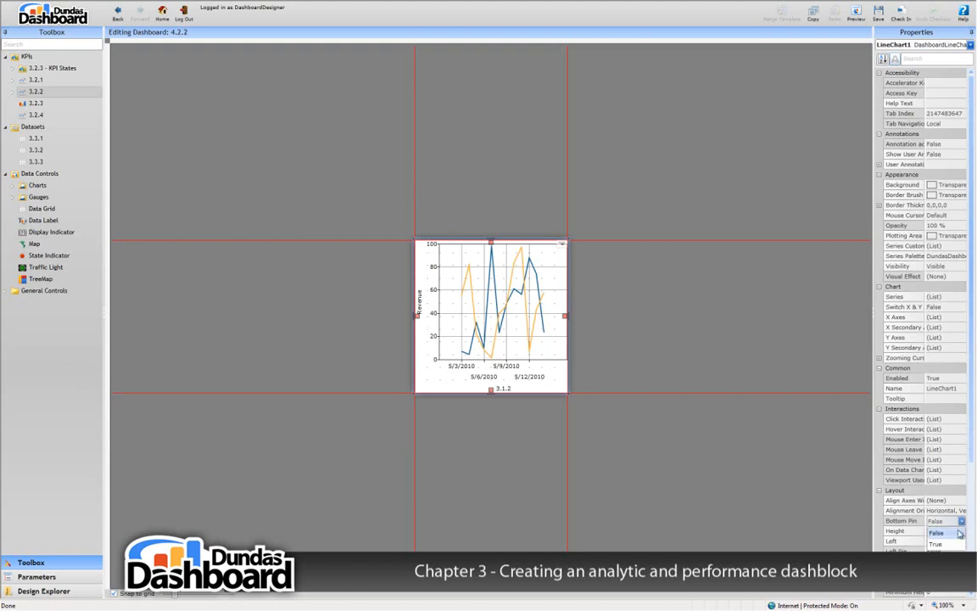
Set the line chart's Bottom Pin and Top Pin properties to True
left_click(944, 543)
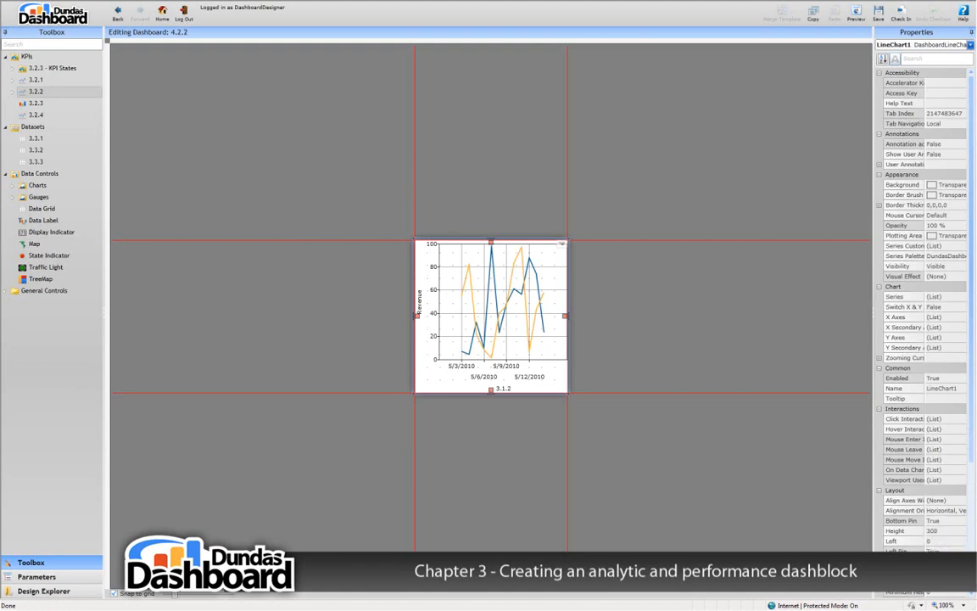
scroll("down", 3)
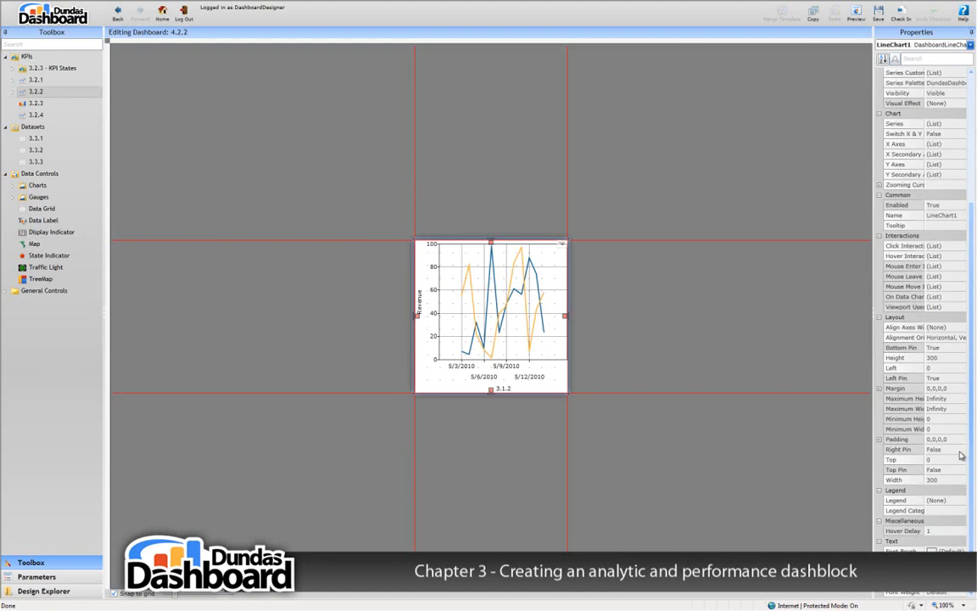
left_click(960, 470)
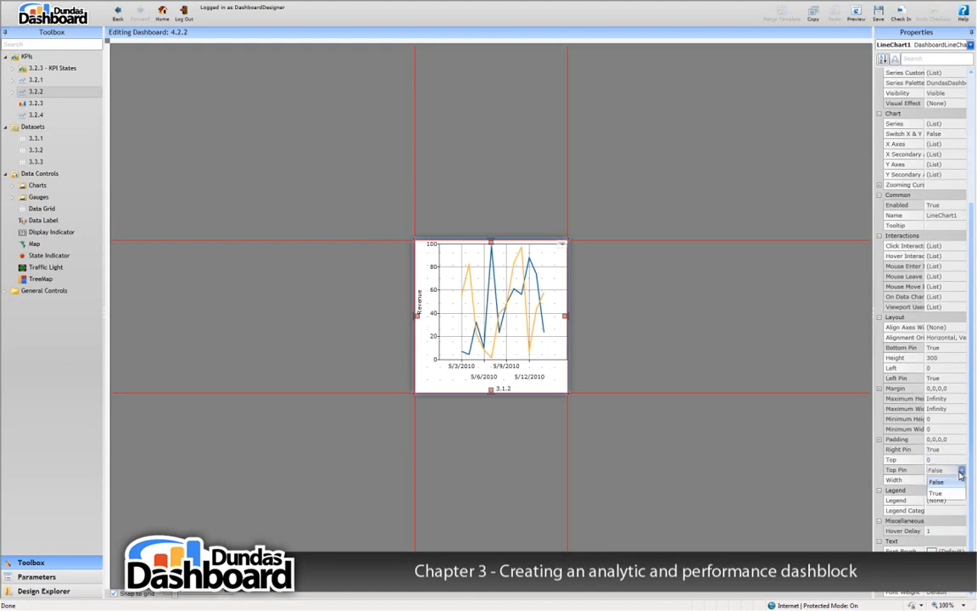
left_click(936, 492)
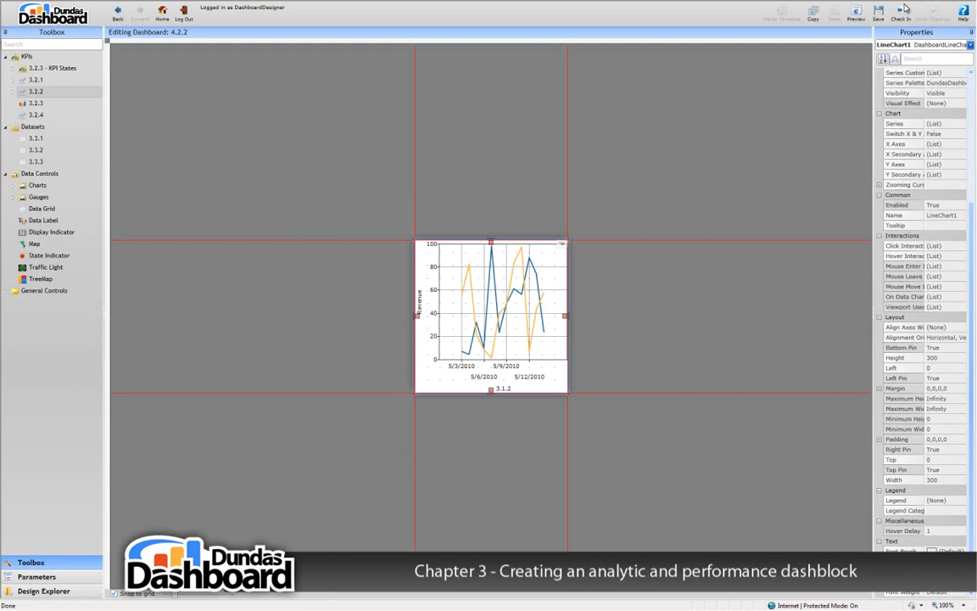
mouse_move(903, 12)
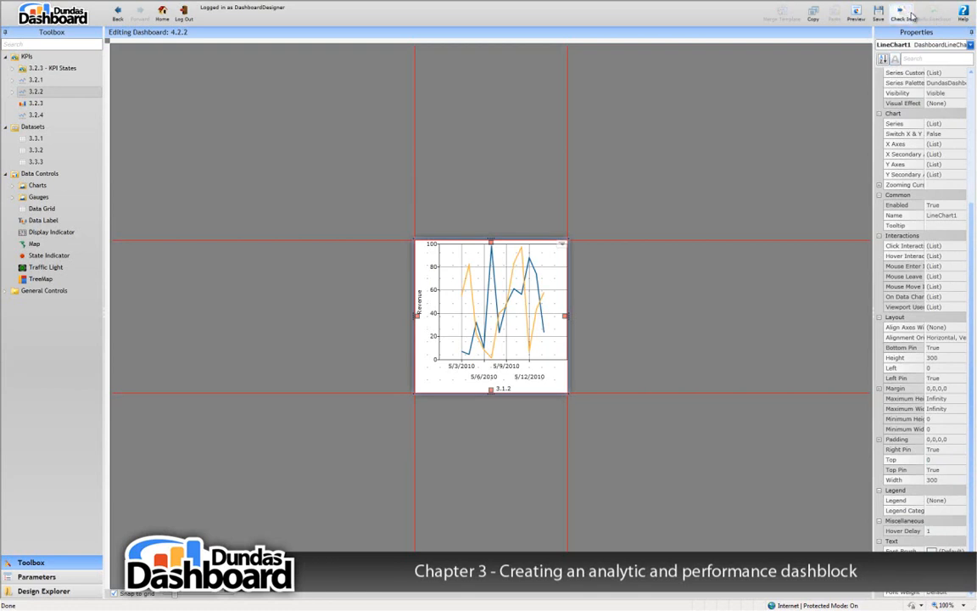
Check in the performance dashblock 4.2.2 and return to the project's dashboards list
left_click(901, 10)
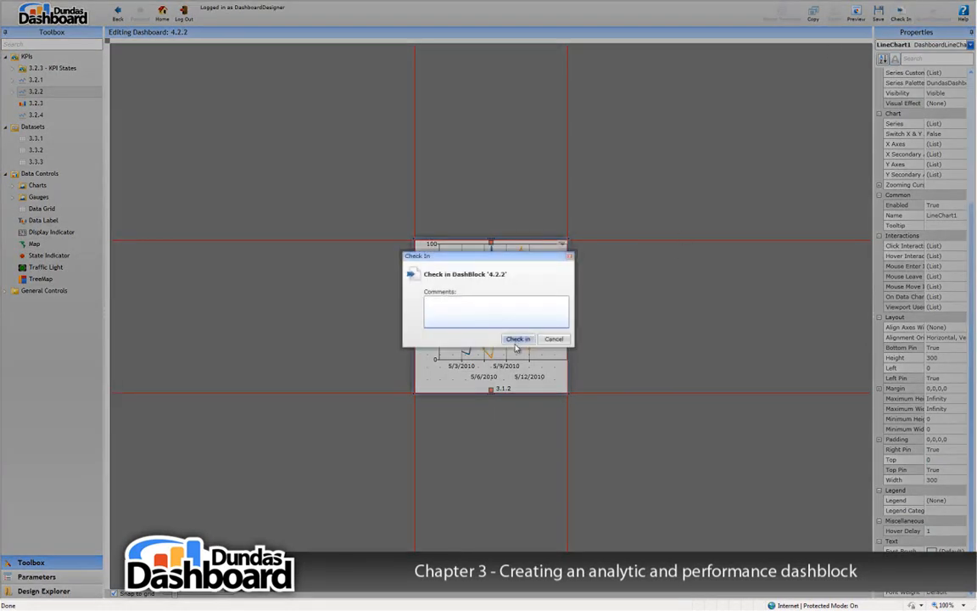
left_click(518, 339)
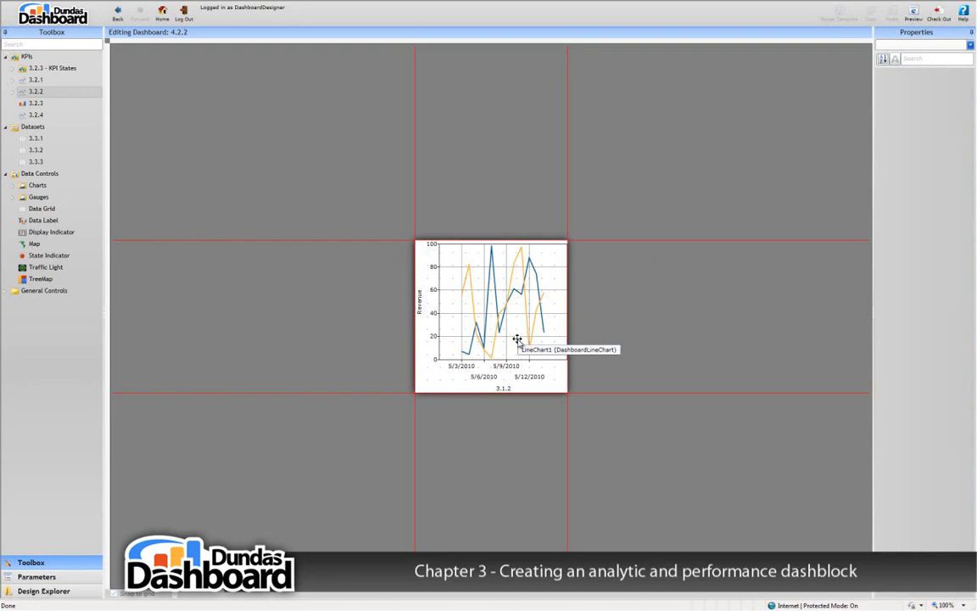
left_click(44, 591)
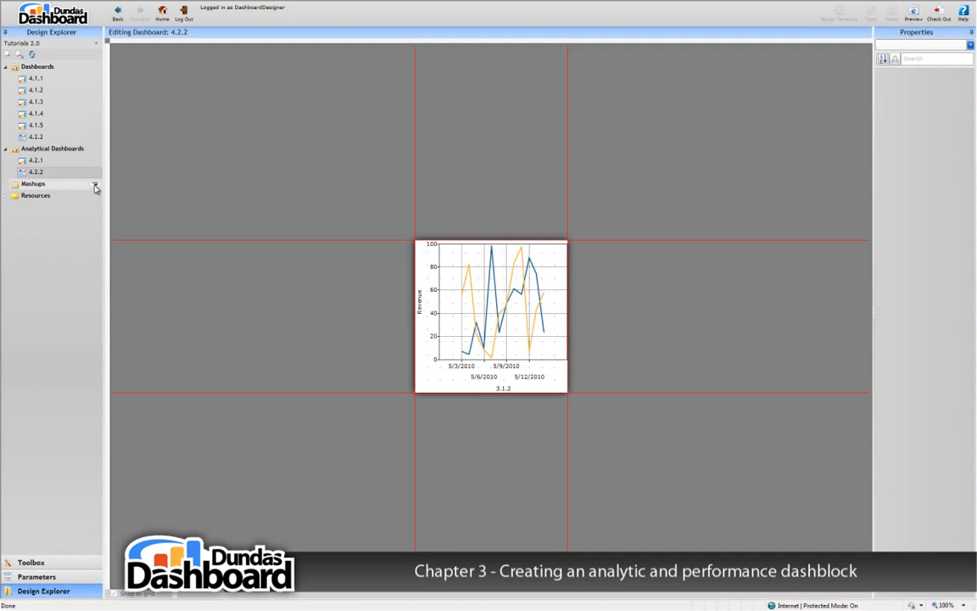
Start a new mashup under Mashups, its name still to be entered
left_click(95, 186)
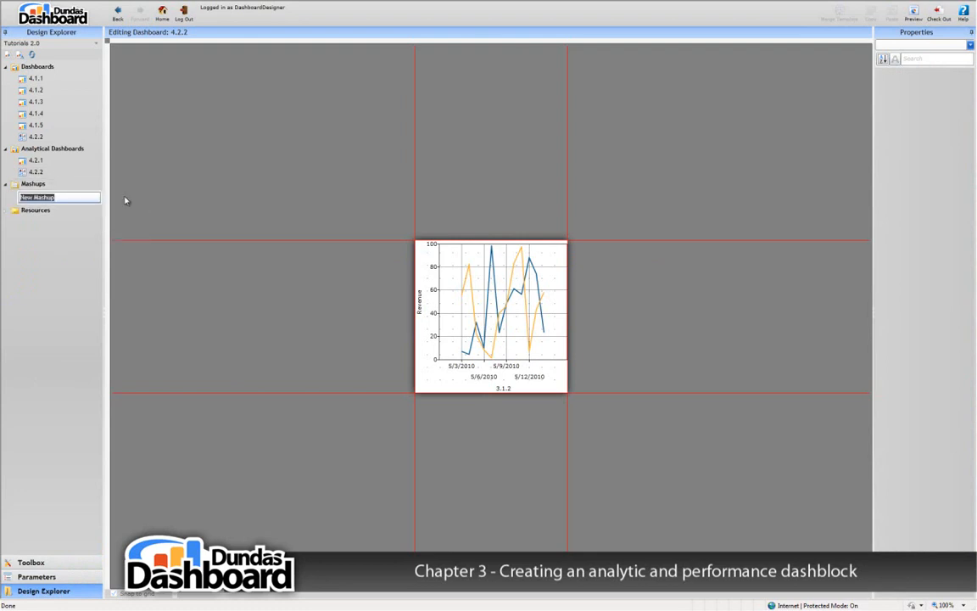